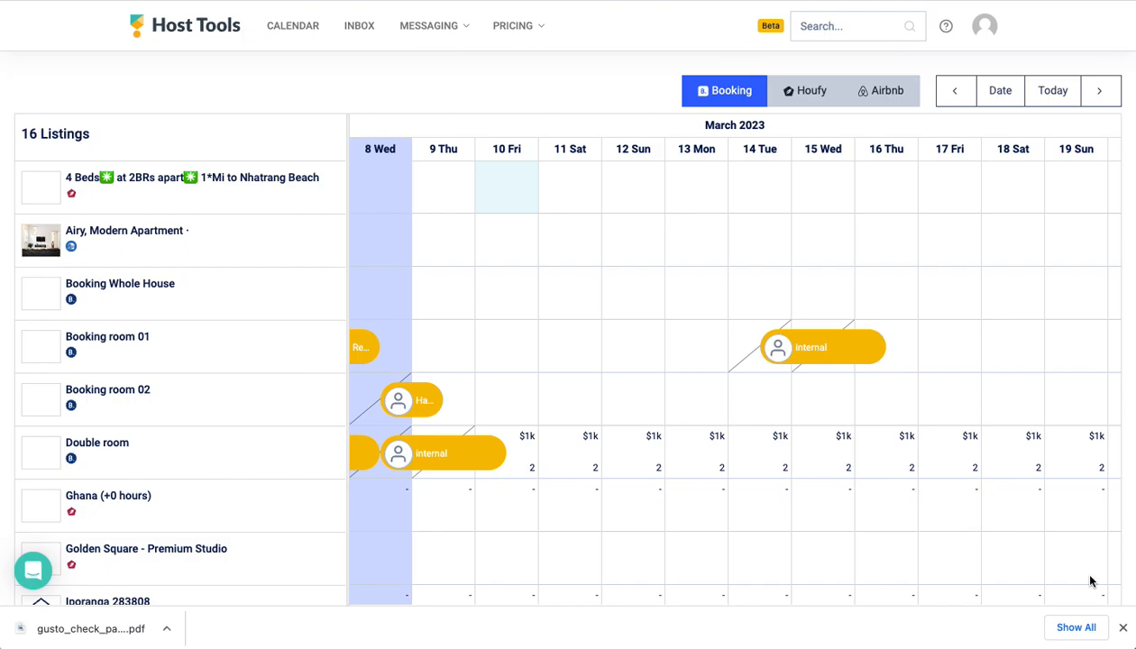
pyautogui.moveTo(289, 292)
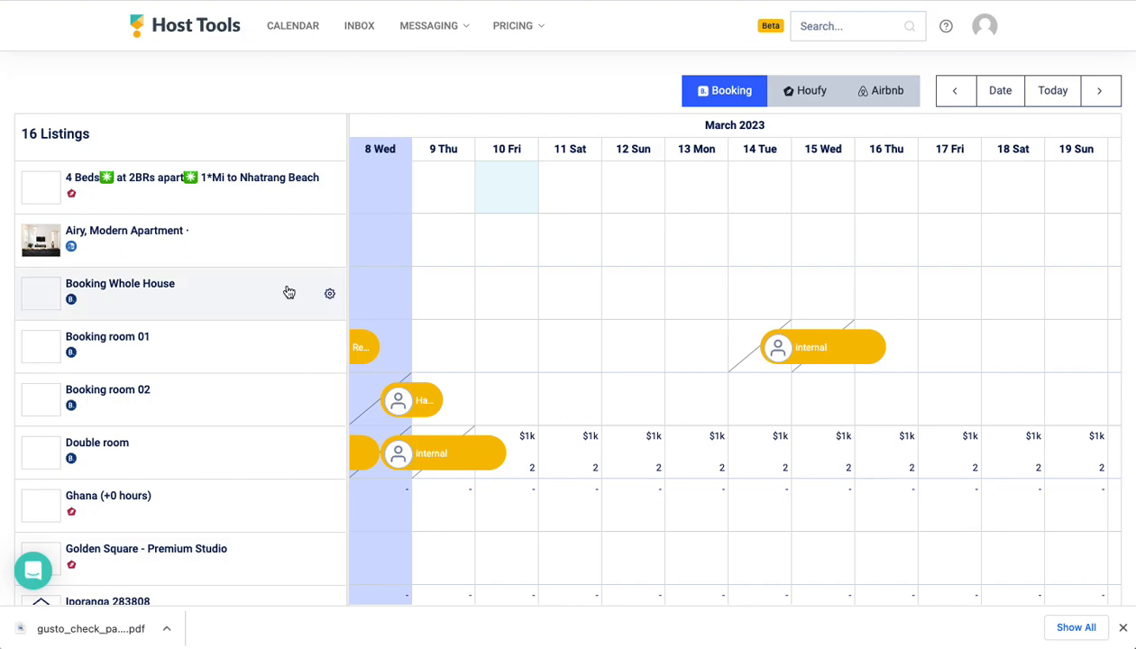
pyautogui.moveTo(141, 306)
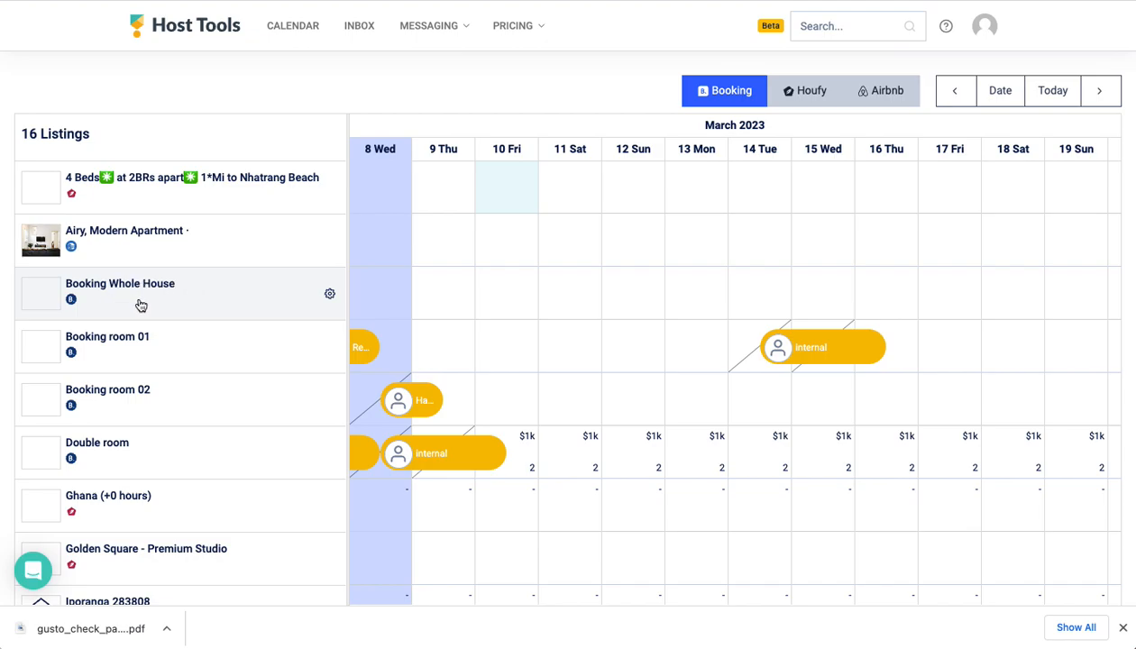
pyautogui.moveTo(174, 350)
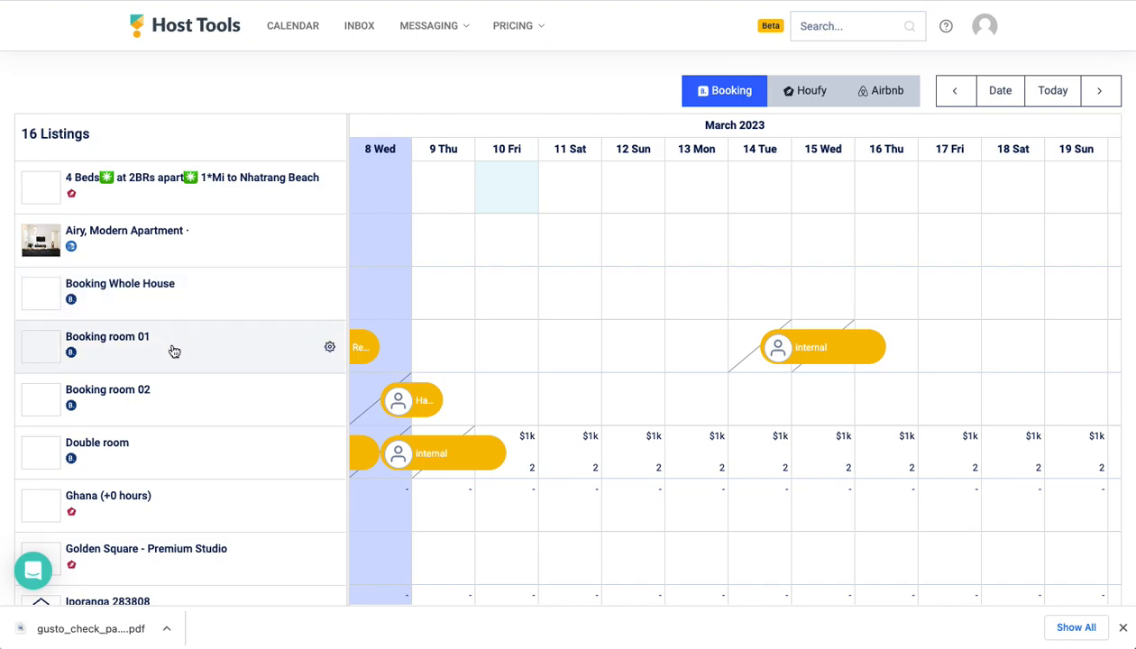
pyautogui.moveTo(206, 343)
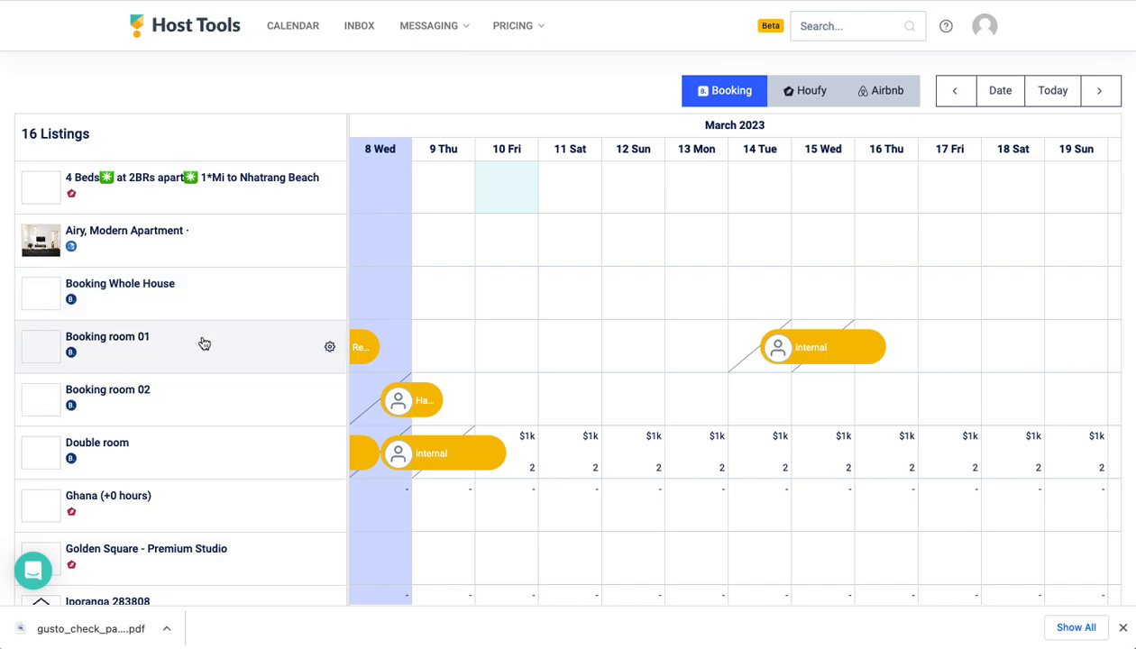
pyautogui.moveTo(930, 303)
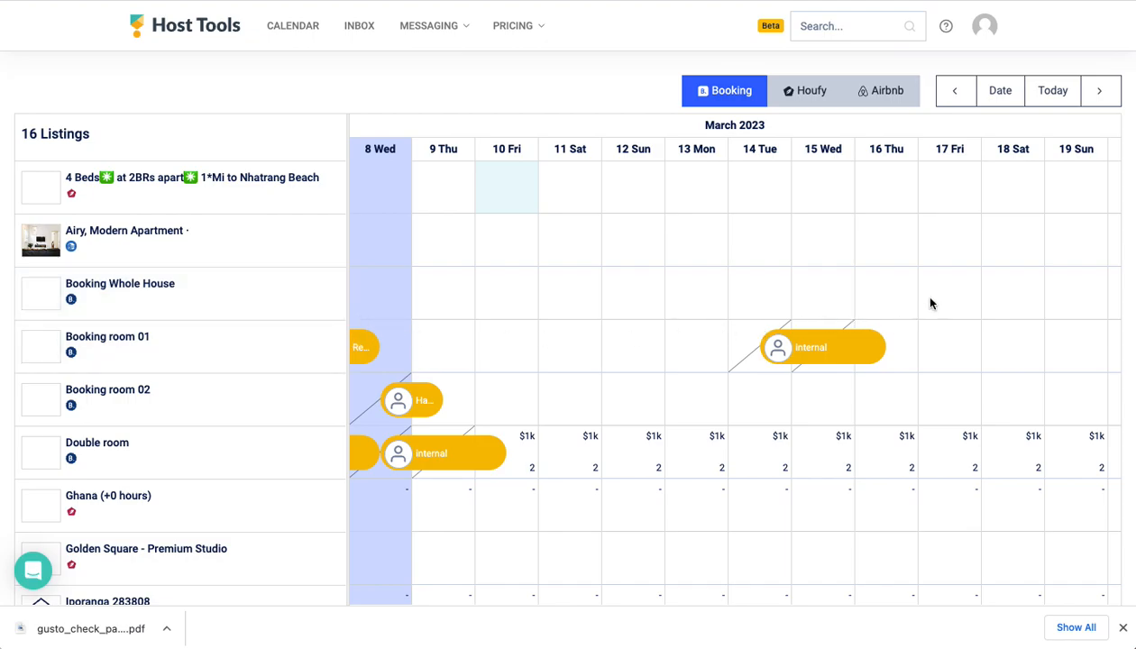
# Show the Channels page and bring the Booking Whole House, room 01 and room 02 listings into view.
pyautogui.click(982, 25)
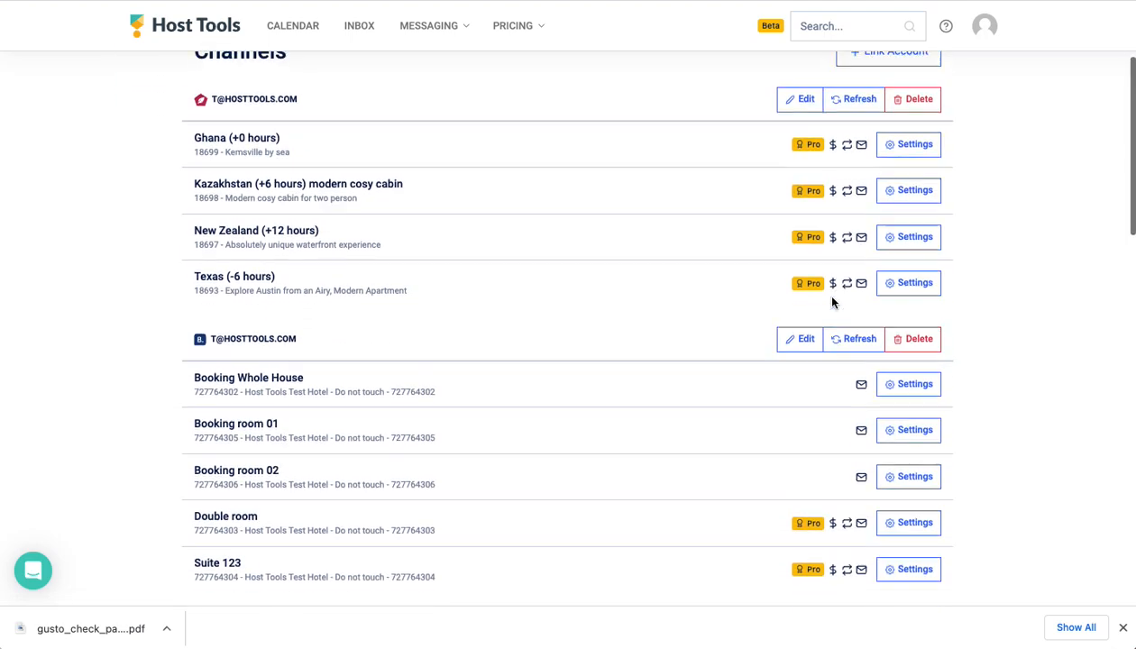
pyautogui.scroll(-3)
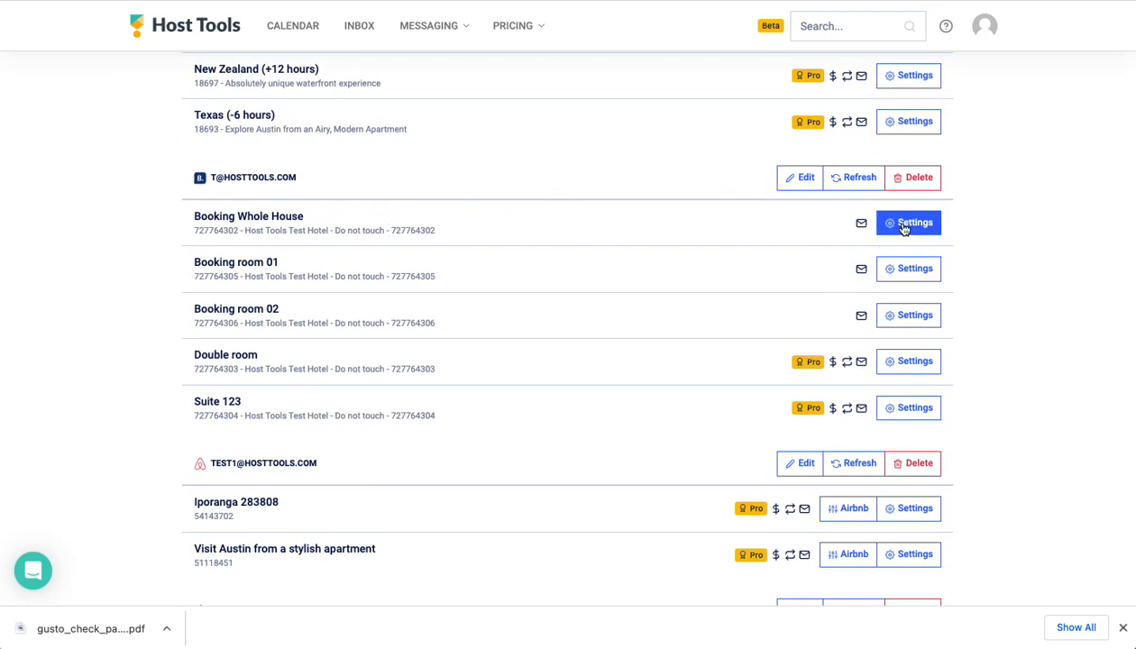
# In Booking Whole House settings, link Booking room 01 and room 02 under Advanced and save.
pyautogui.click(909, 223)
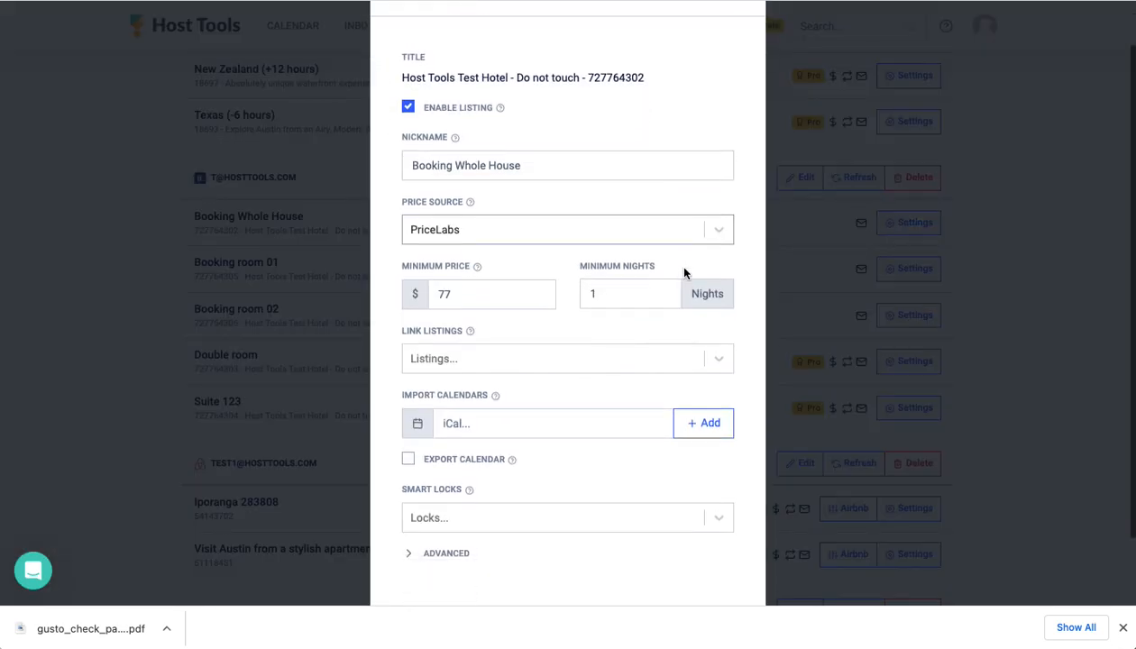
pyautogui.click(440, 552)
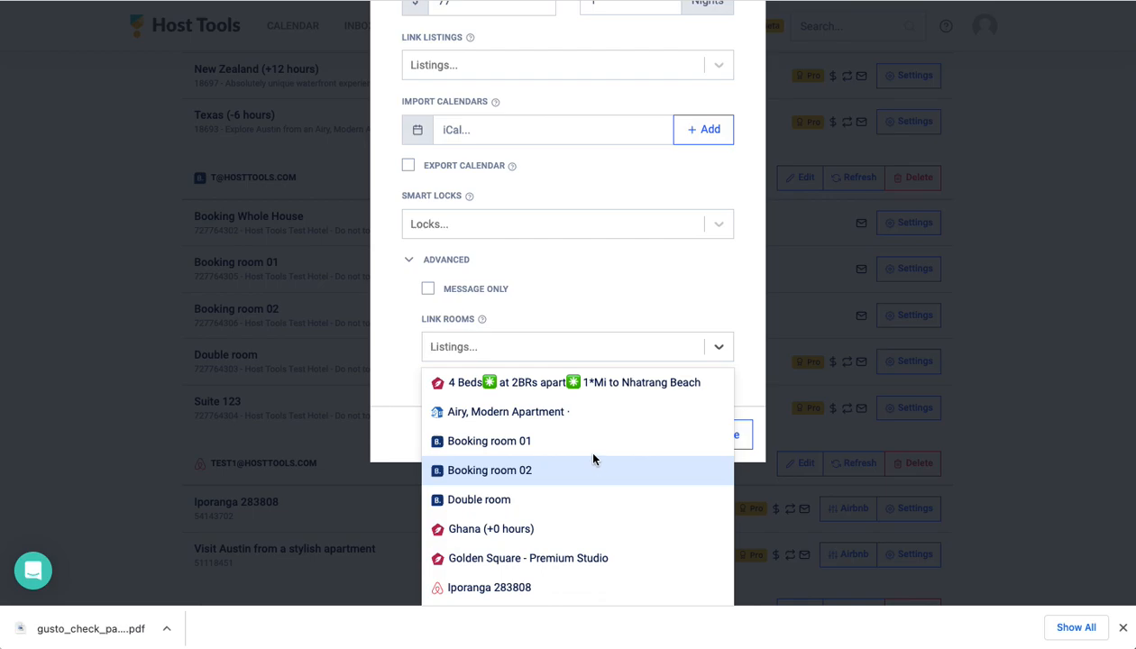
pyautogui.moveTo(544, 439)
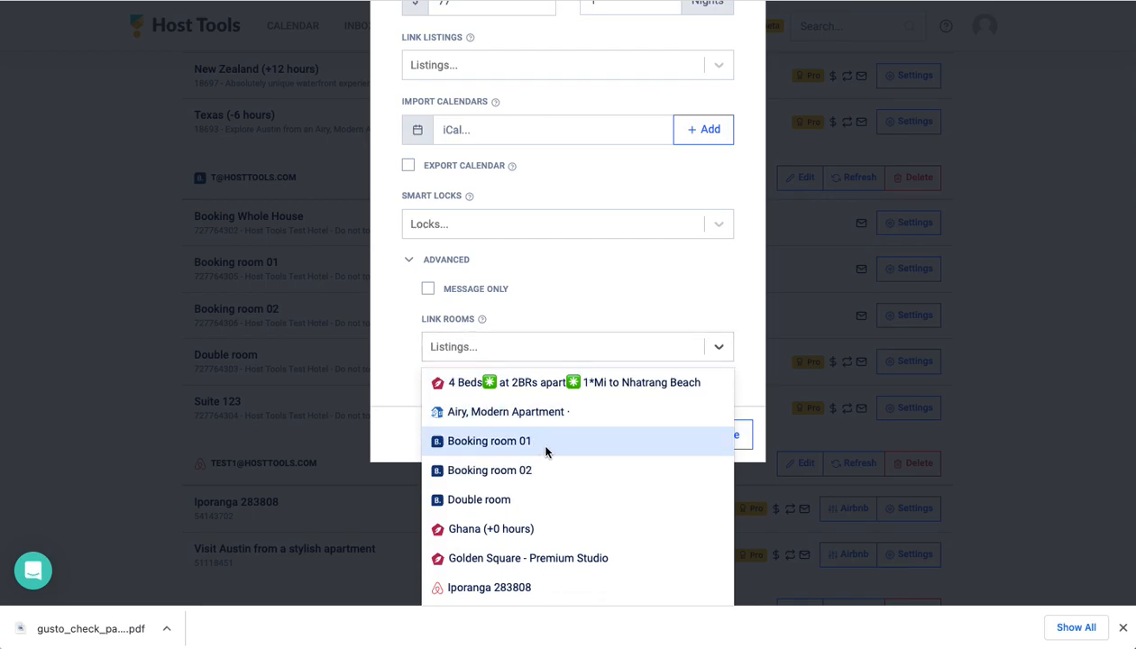
pyautogui.click(488, 440)
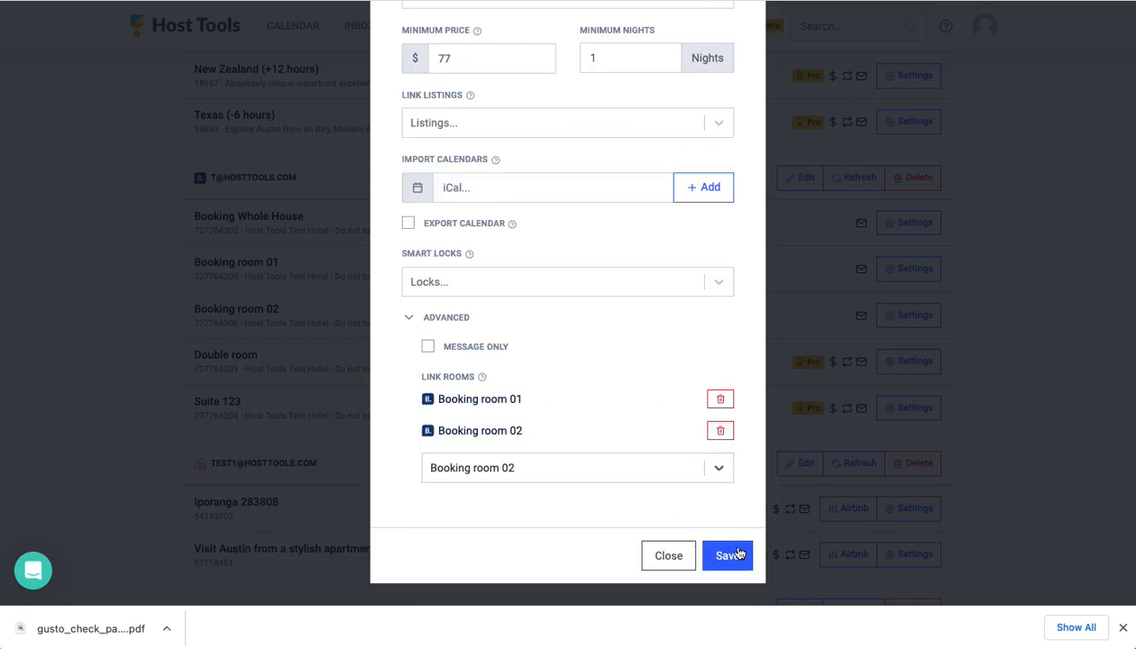
pyautogui.click(726, 556)
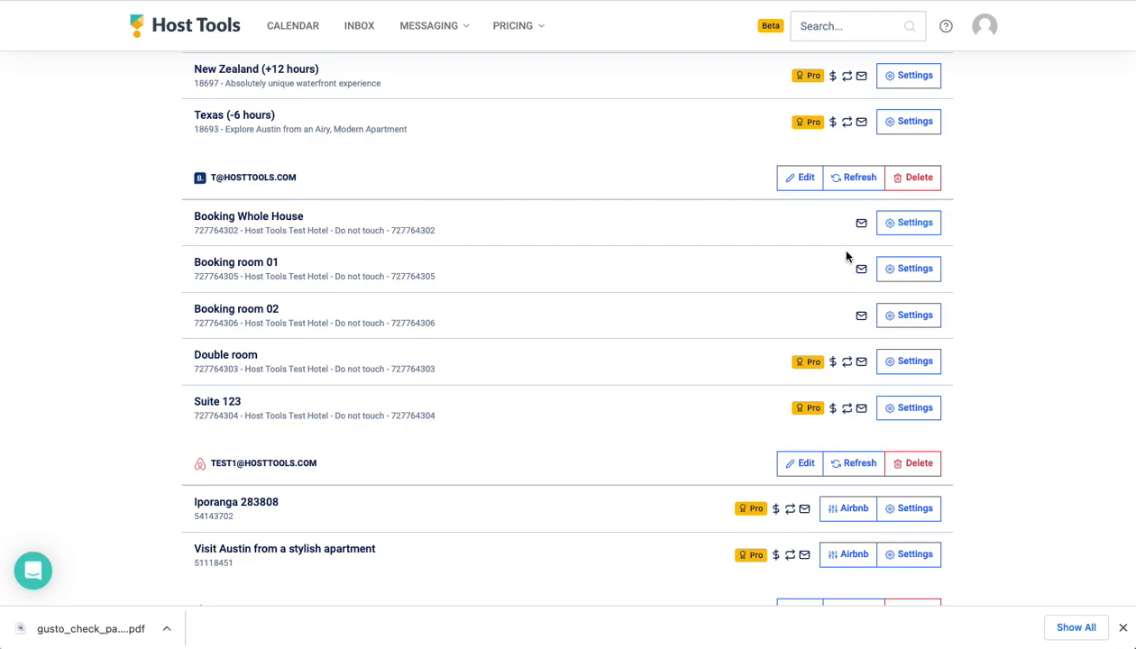
# Return to the multi-calendar showing Booking Whole House, room 01 and room 02 for March 2023.
pyautogui.click(294, 26)
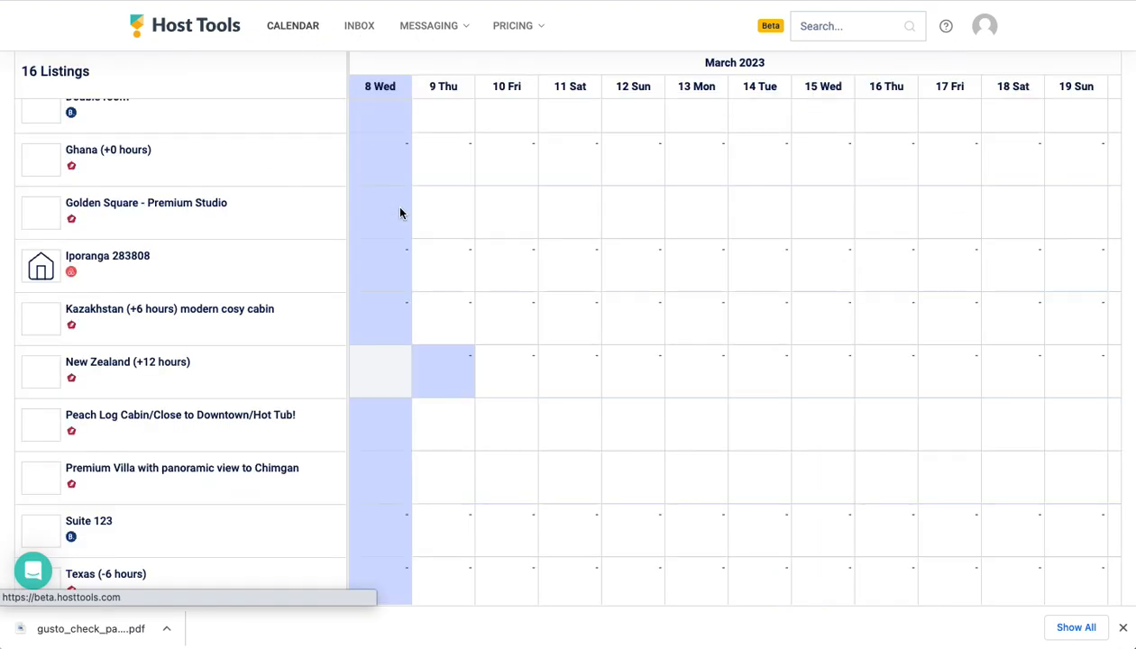
pyautogui.scroll(3)
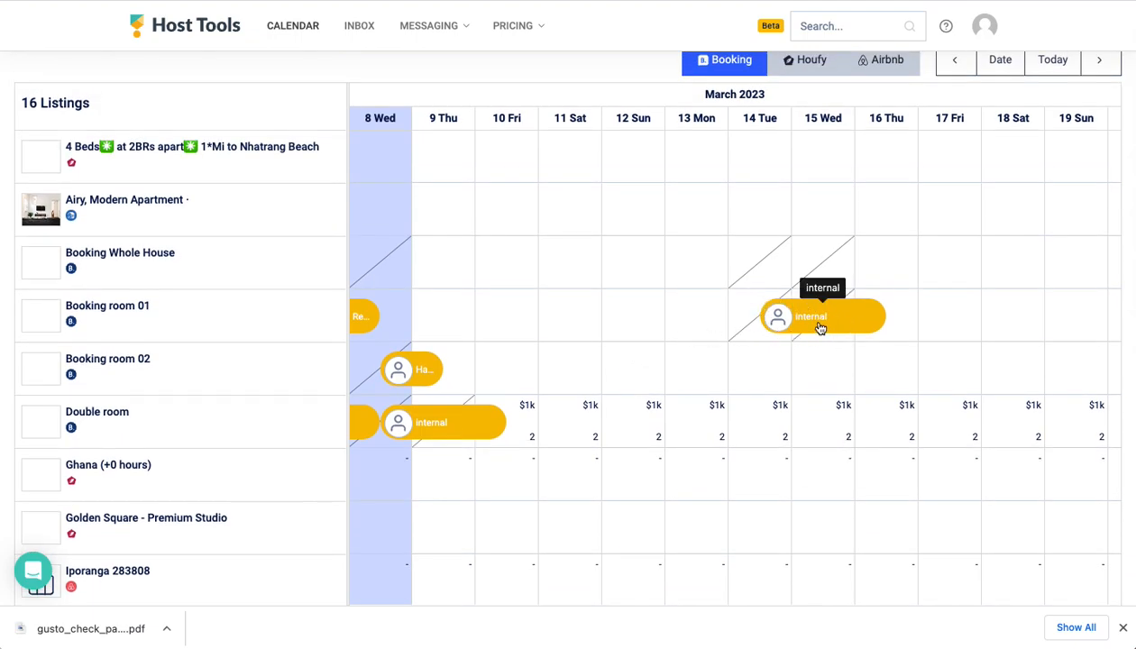
pyautogui.moveTo(782, 270)
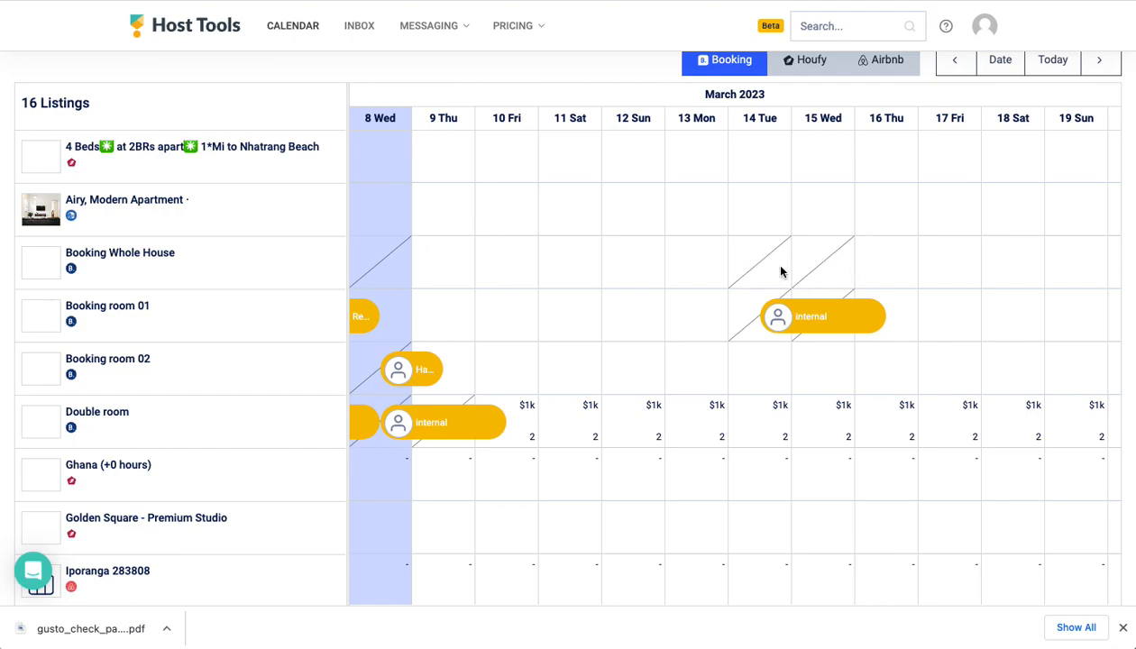
pyautogui.moveTo(771, 374)
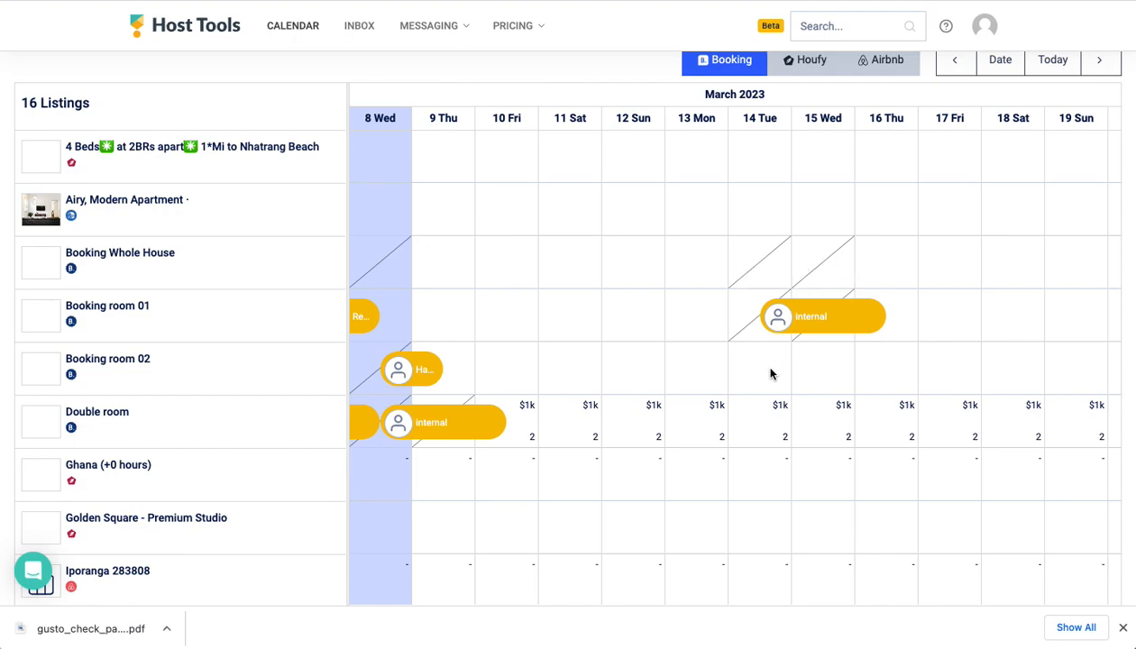
pyautogui.moveTo(766, 373)
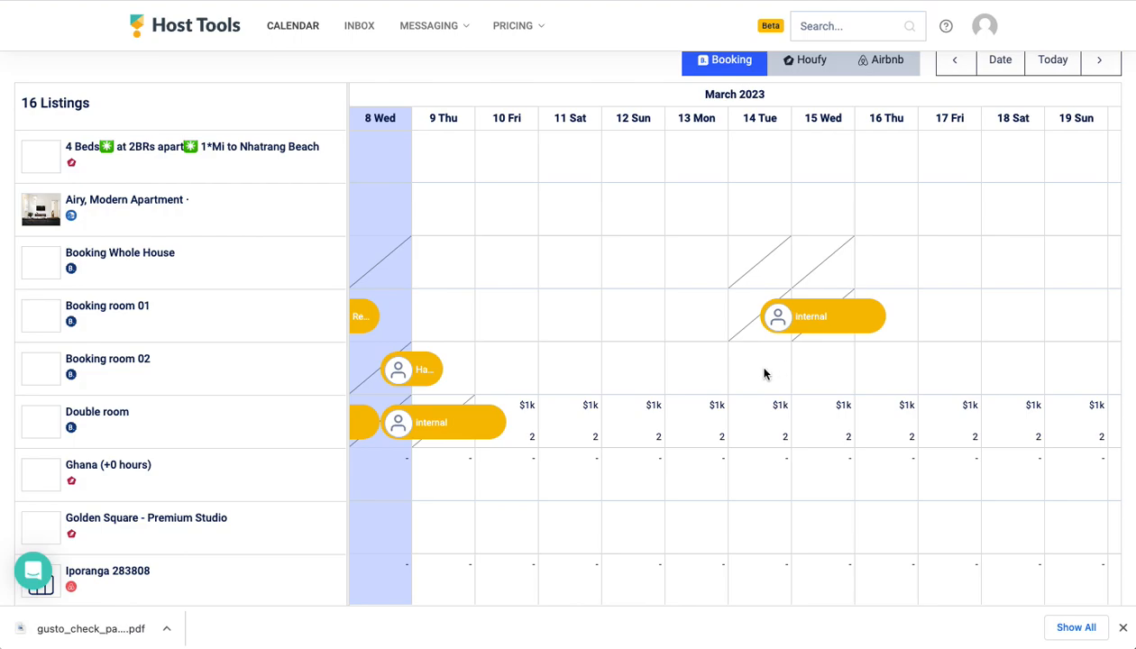
# Create and save a reservation for guest 'test' on Booking Whole House, Mar 18–20, 2023.
pyautogui.click(1100, 59)
pyautogui.write('test')
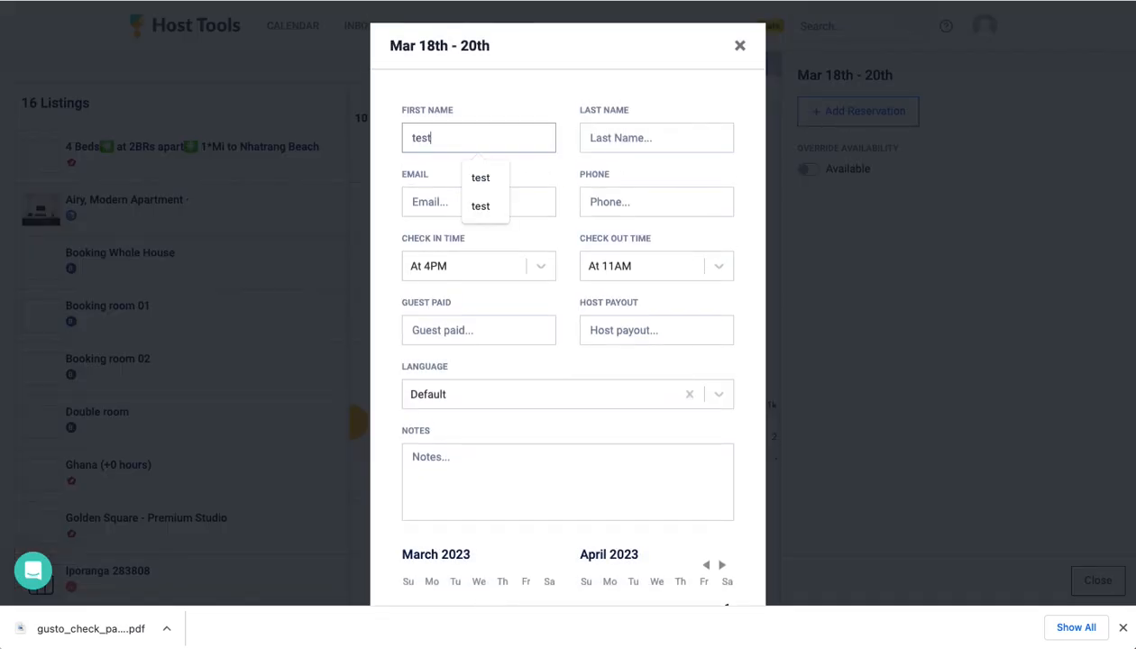
pyautogui.scroll(-3)
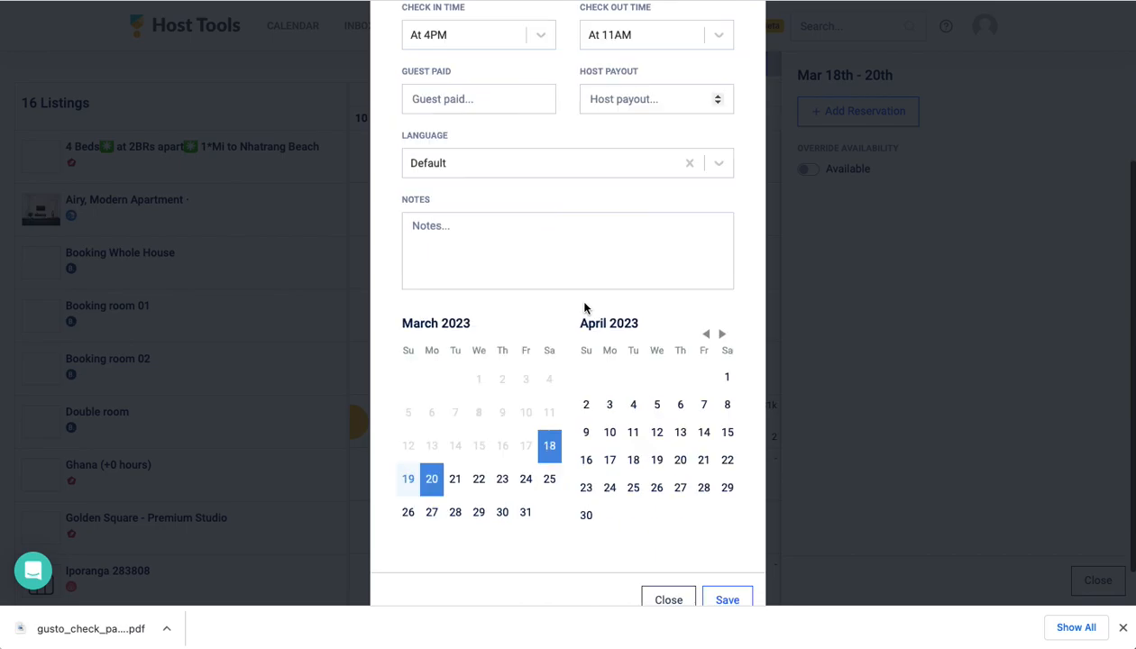
pyautogui.click(727, 598)
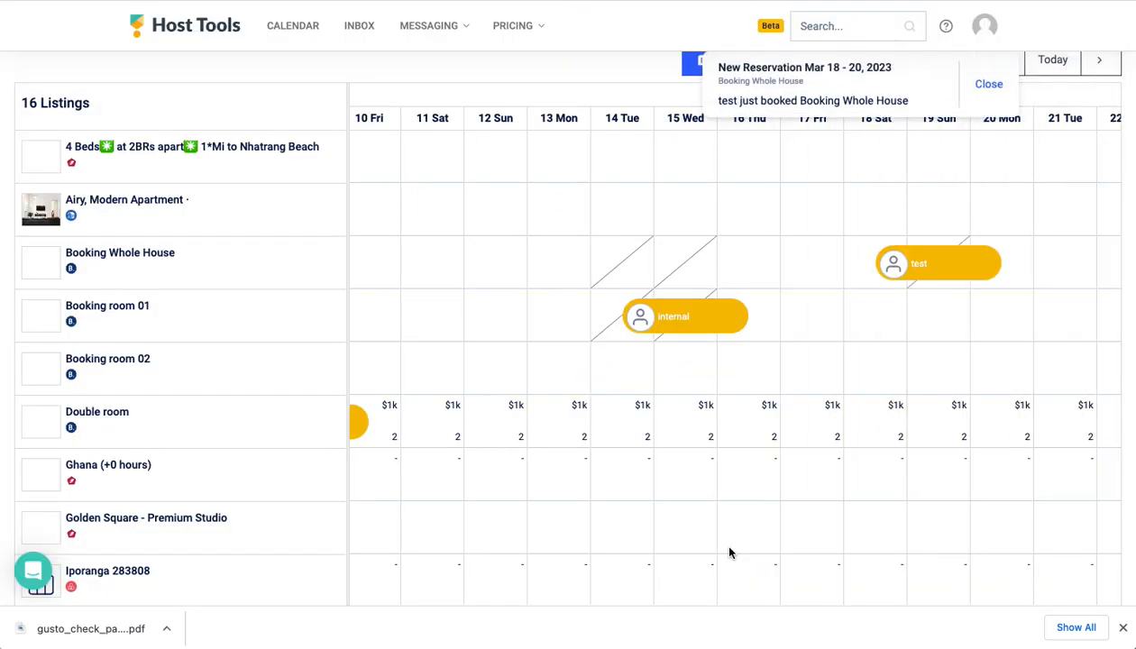
pyautogui.moveTo(919, 310)
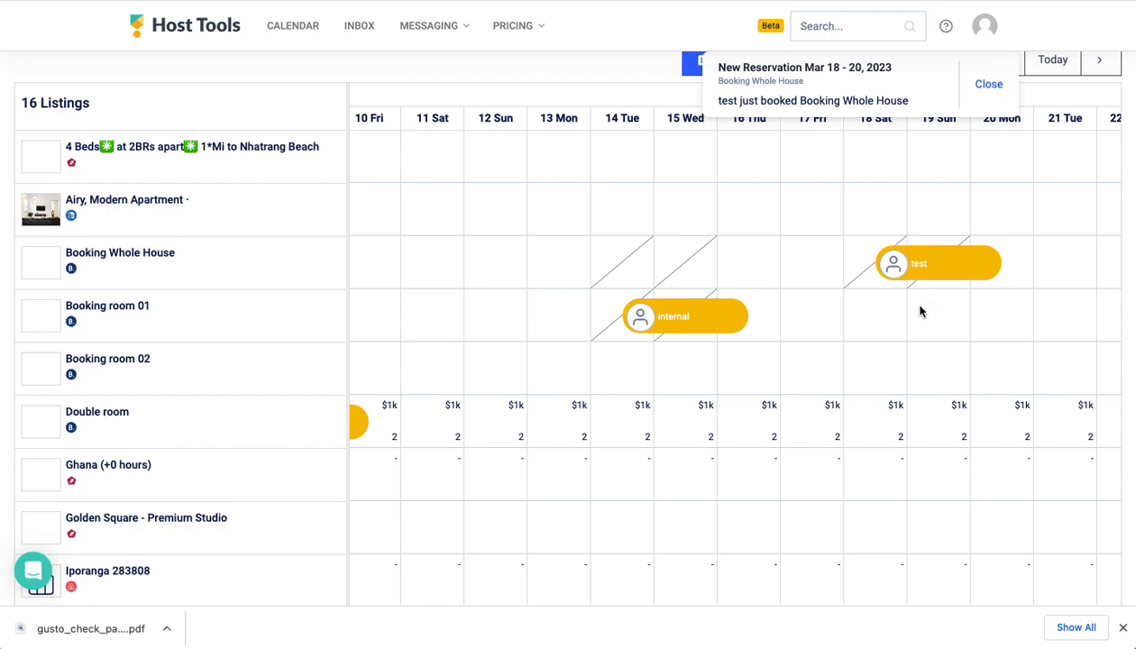